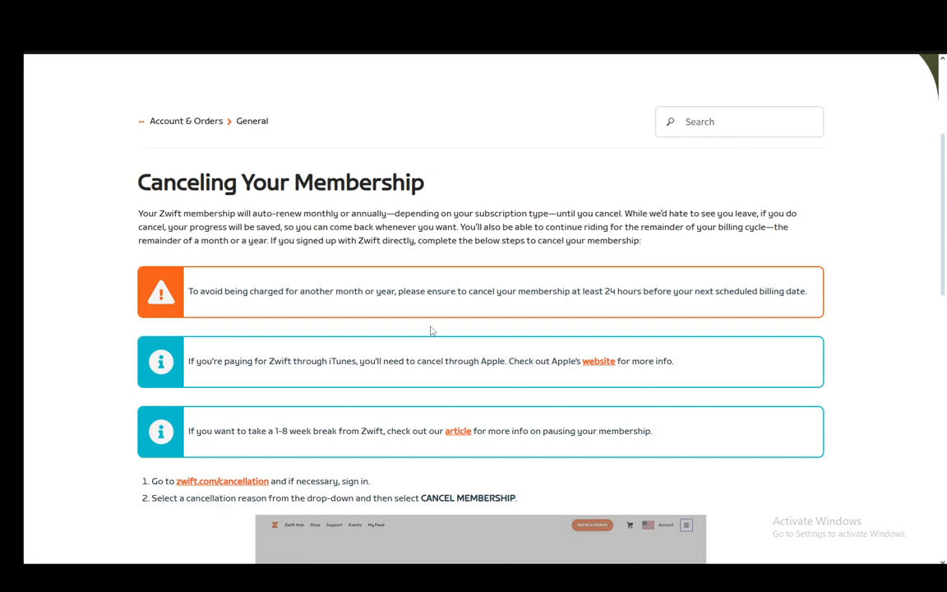
pyautogui.scroll(-3)
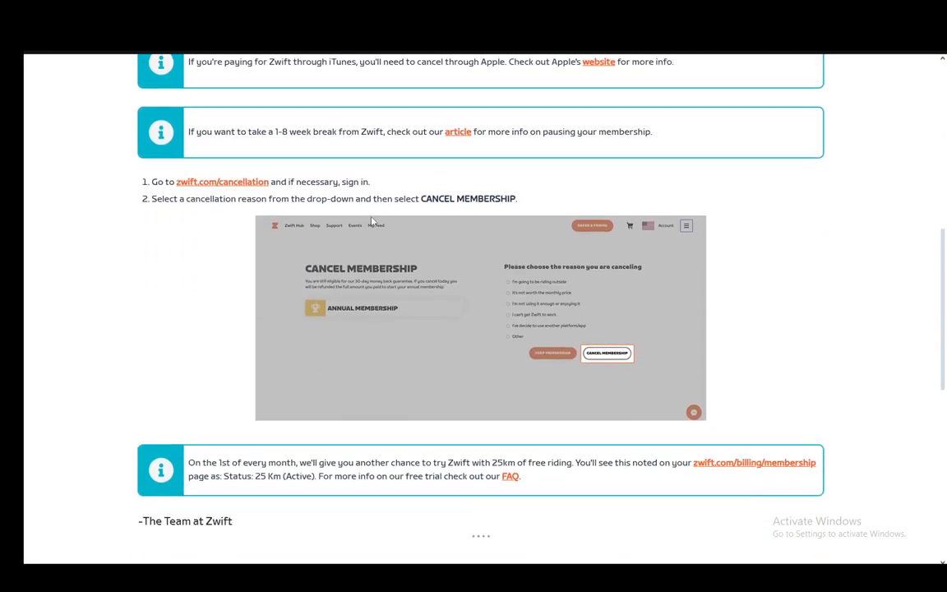
pyautogui.scroll(-3)
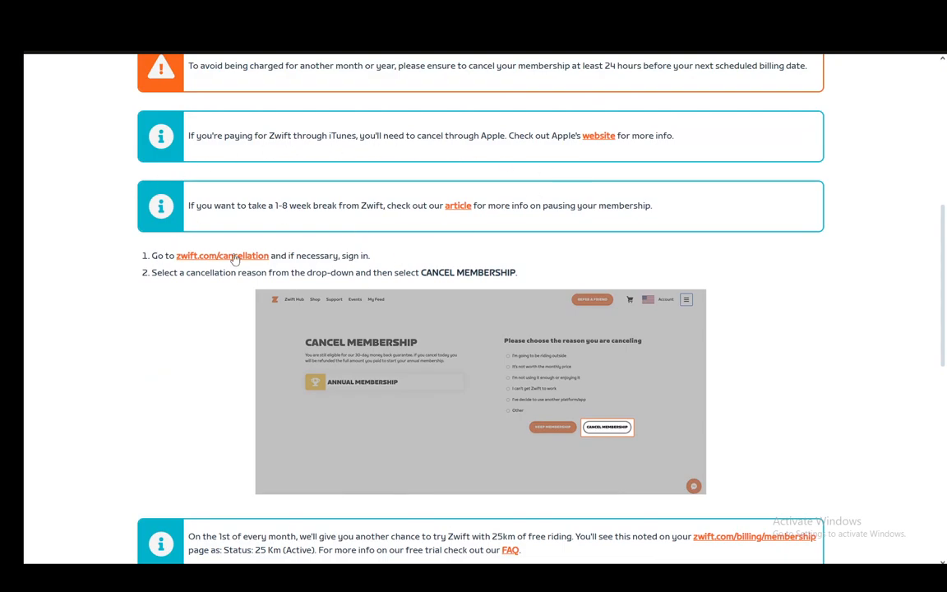
pyautogui.moveTo(523, 237)
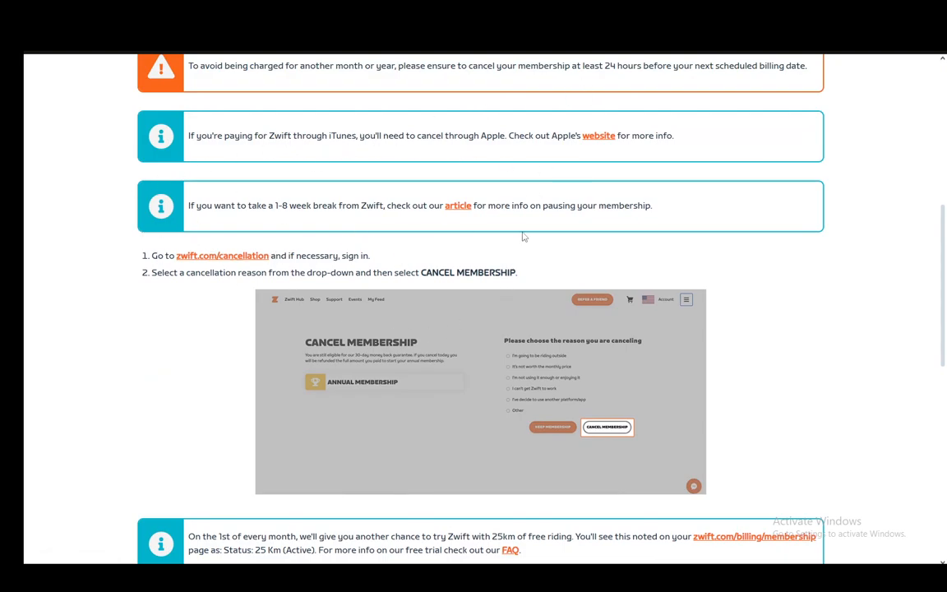
pyautogui.moveTo(608, 190)
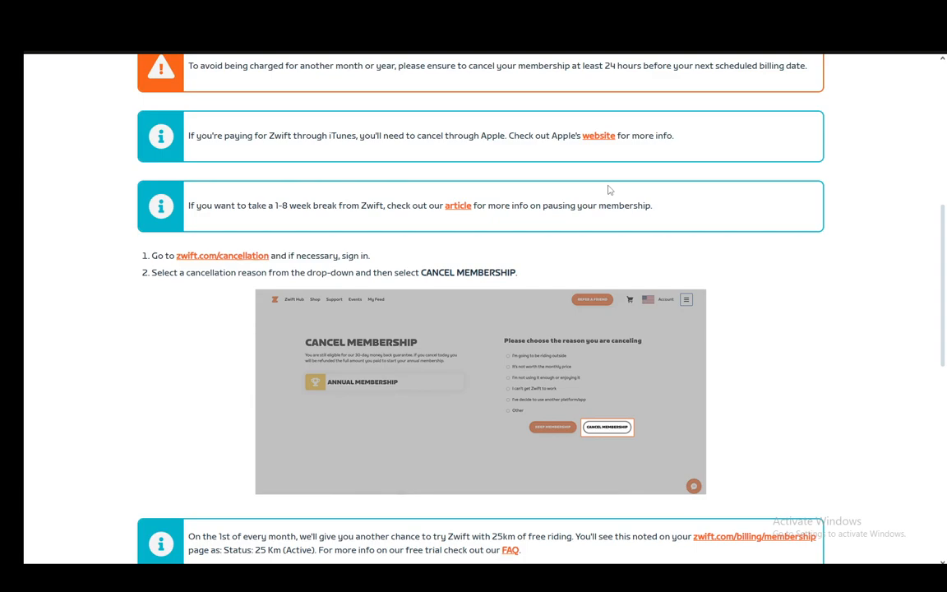
pyautogui.moveTo(544, 187)
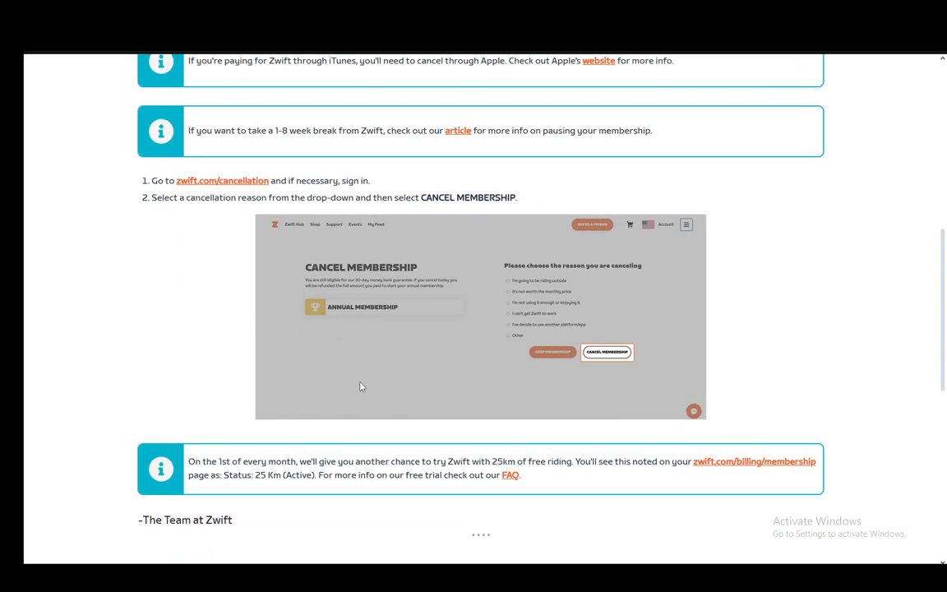
pyautogui.scroll(3)
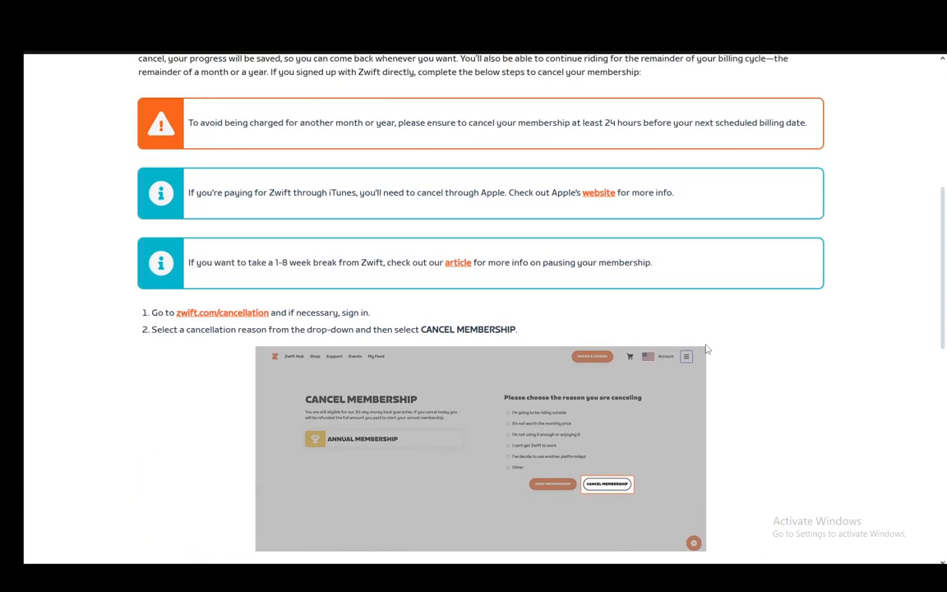
pyautogui.scroll(-3)
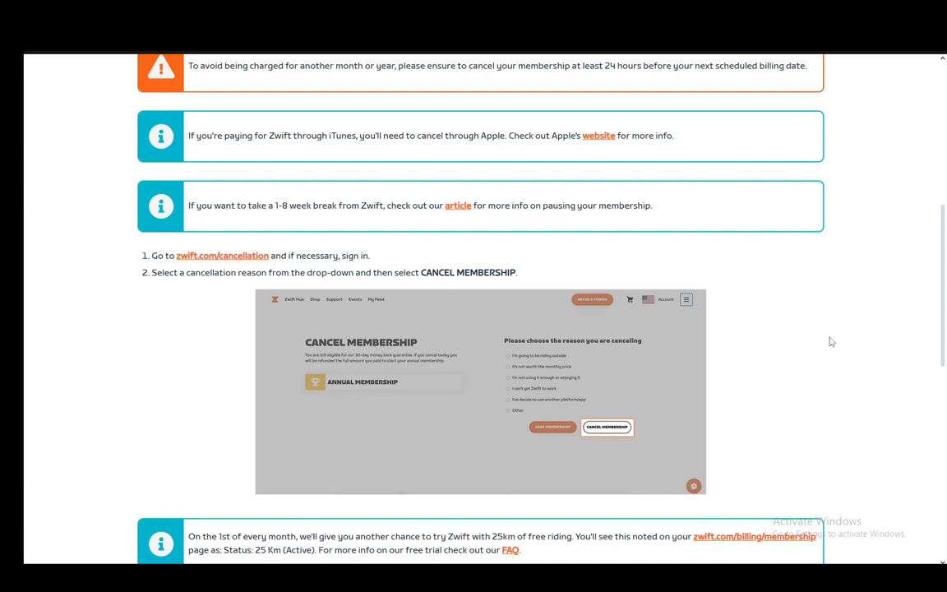
pyautogui.moveTo(759, 289)
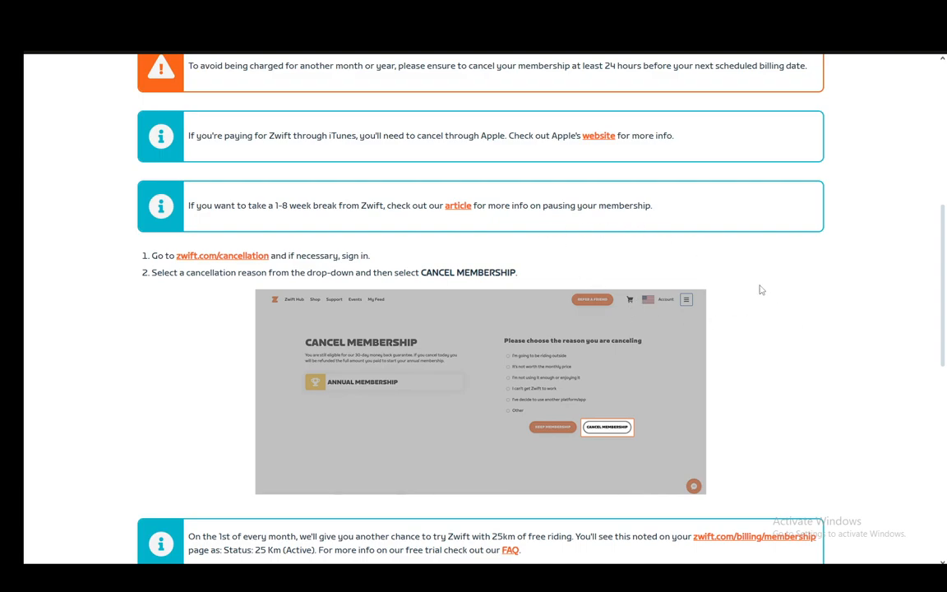